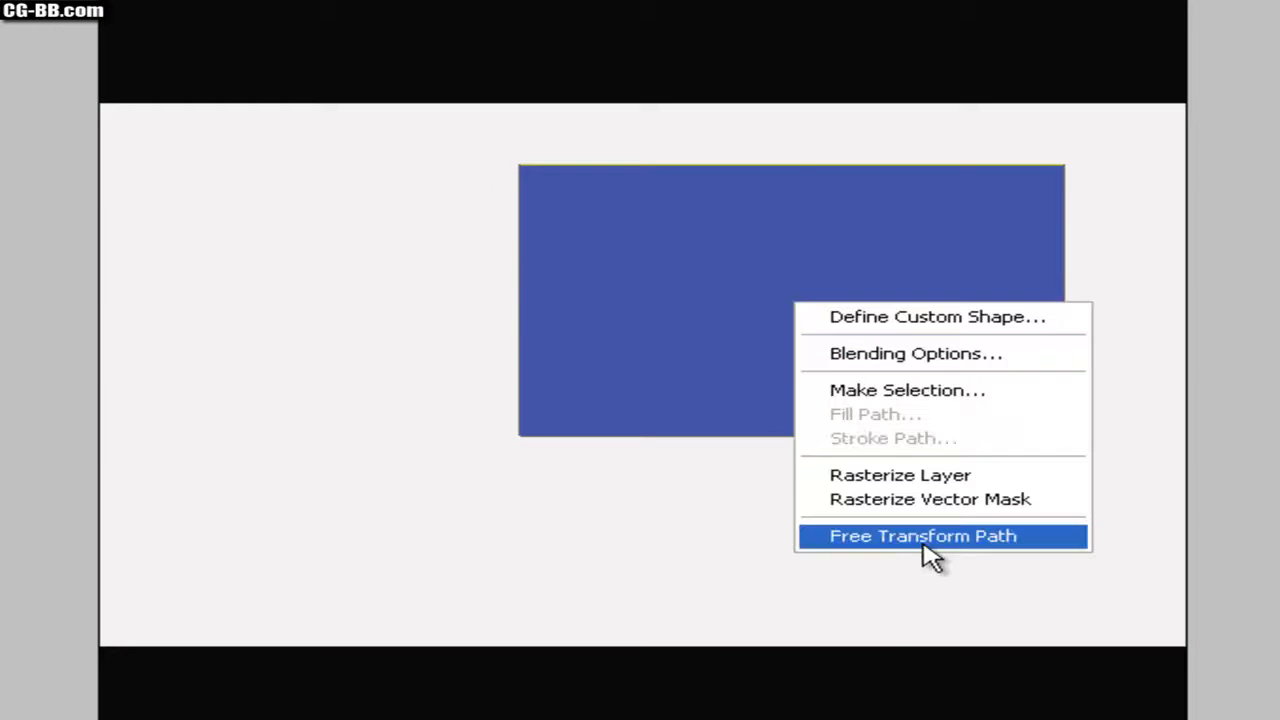
Fit the blue rectangle to the lower-left quarter and rasterize its vector mask
{"action": "left_click", "coordinate": [922, 536]}
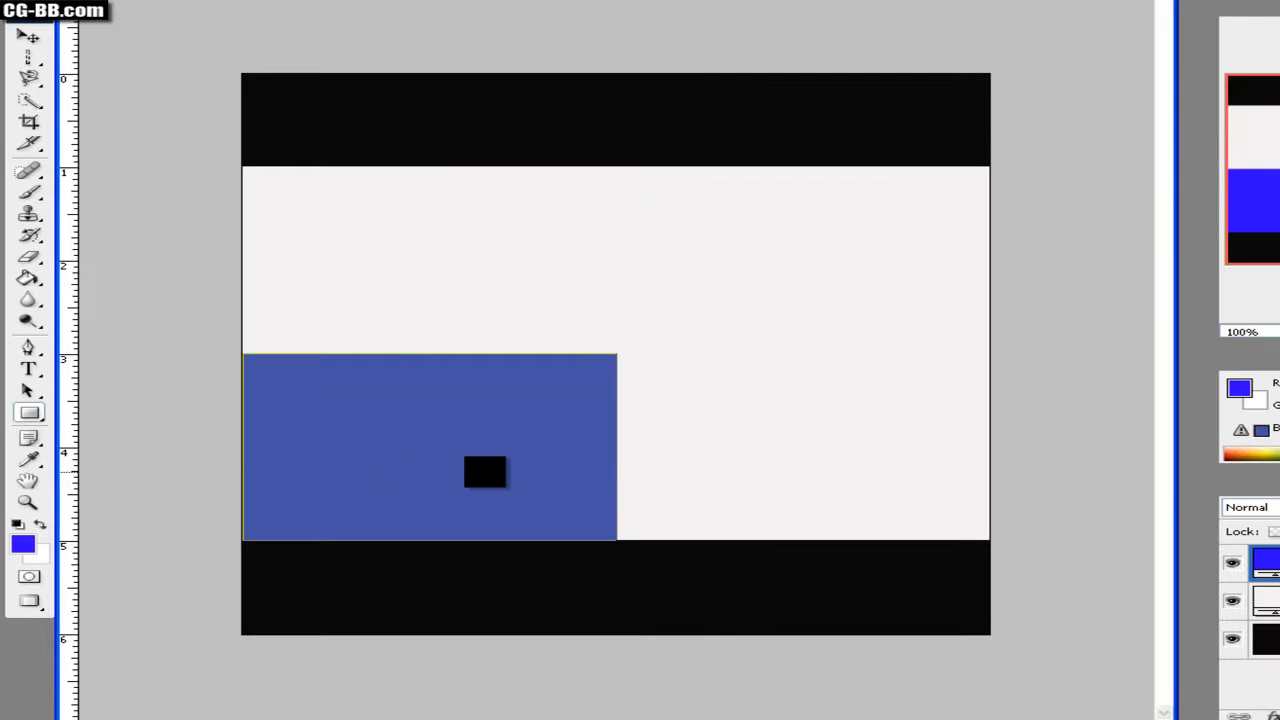
{"action": "right_click", "coordinate": [485, 472]}
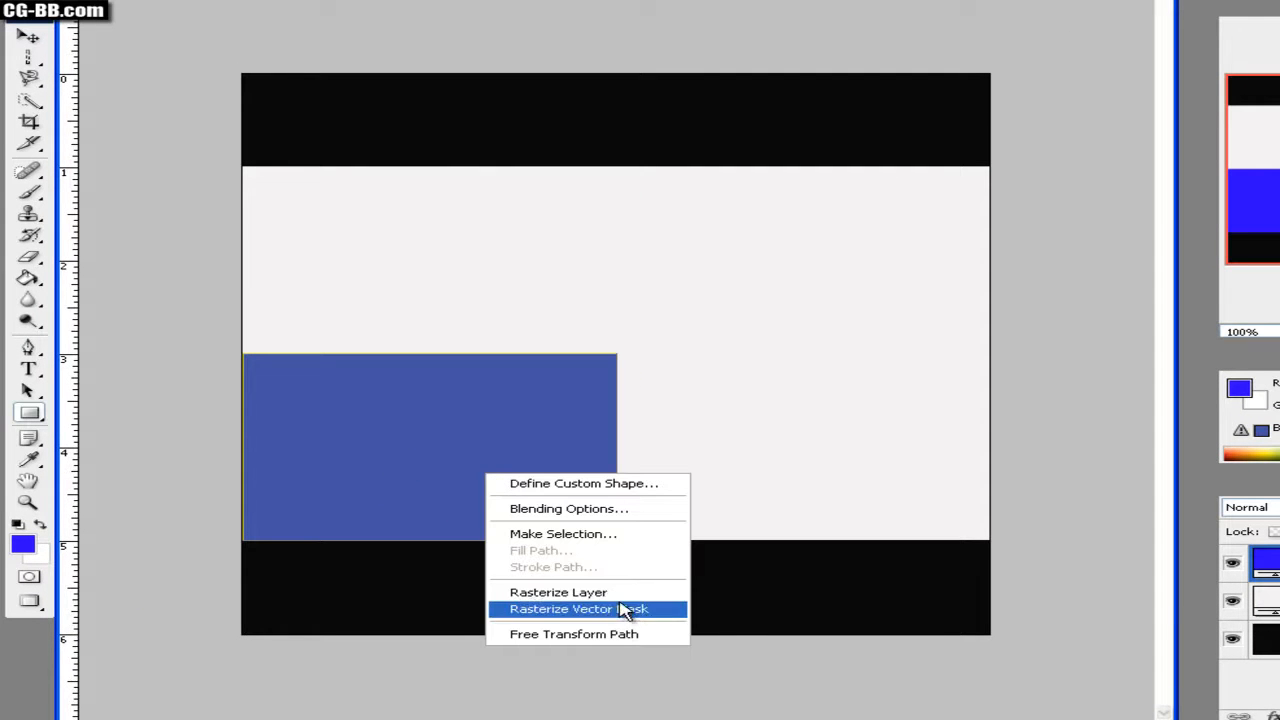
{"action": "left_click", "coordinate": [560, 609]}
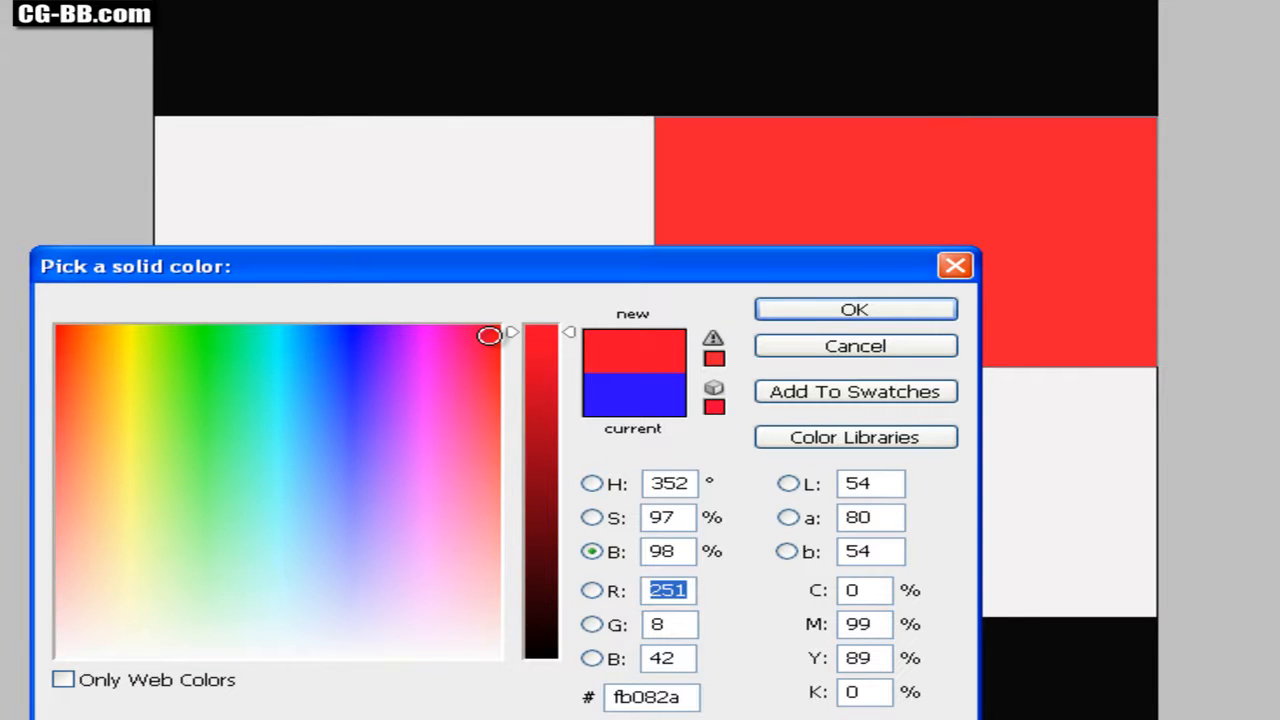
Colour the upper-right rectangle red (fb082a) and rasterize it
{"action": "left_click", "coordinate": [855, 309]}
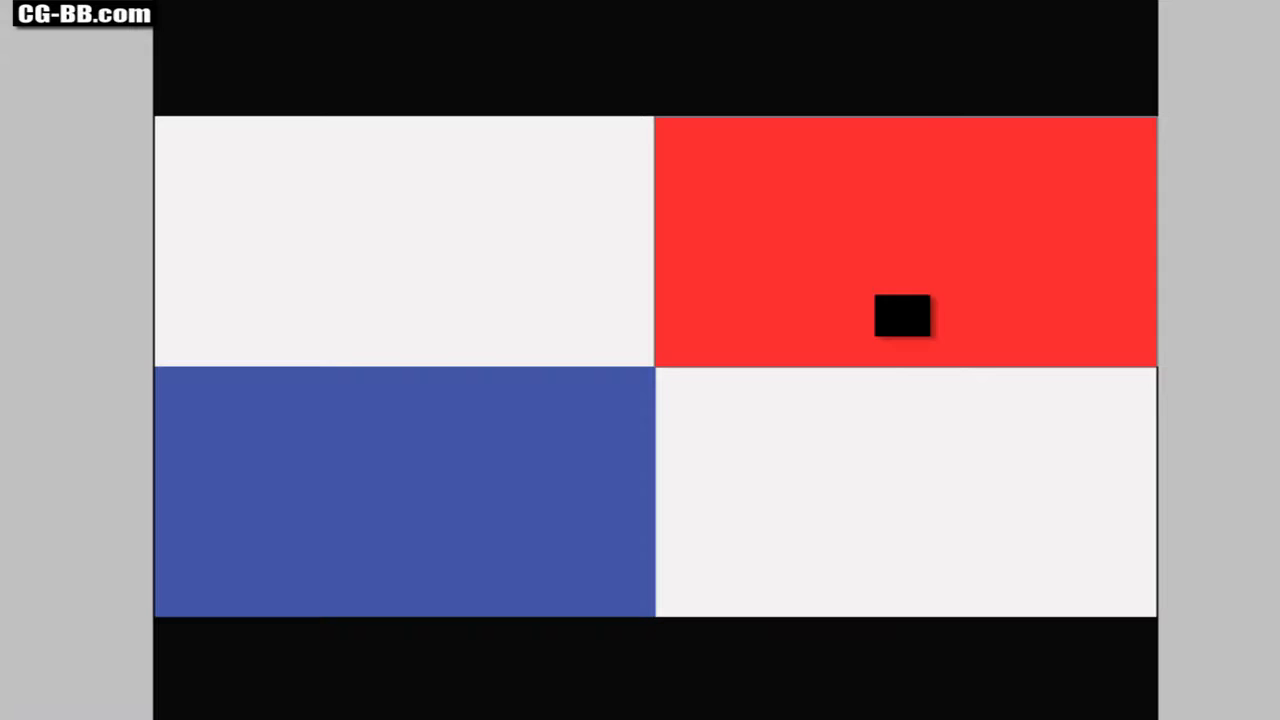
{"action": "right_click", "coordinate": [902, 315]}
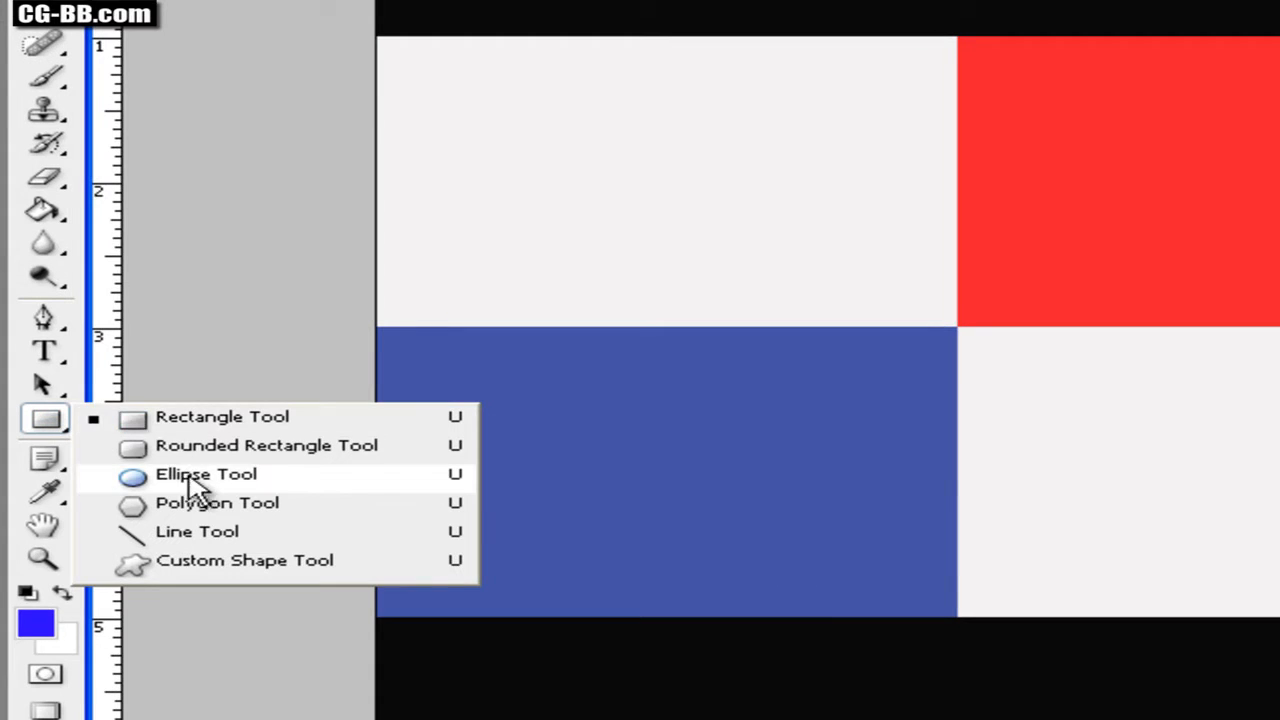
Draw a blue five-pointed star with the Polygon Tool in the upper-left white quarter
{"action": "left_click", "coordinate": [217, 502]}
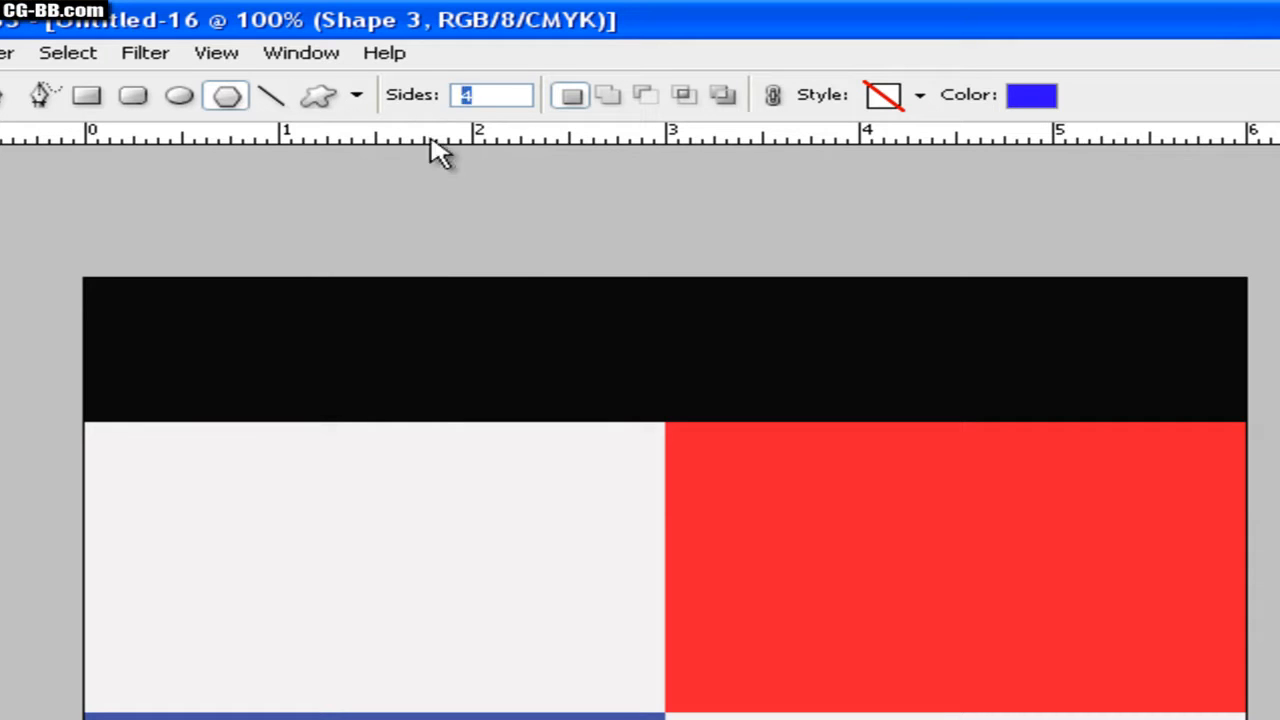
{"action": "left_click", "coordinate": [356, 95]}
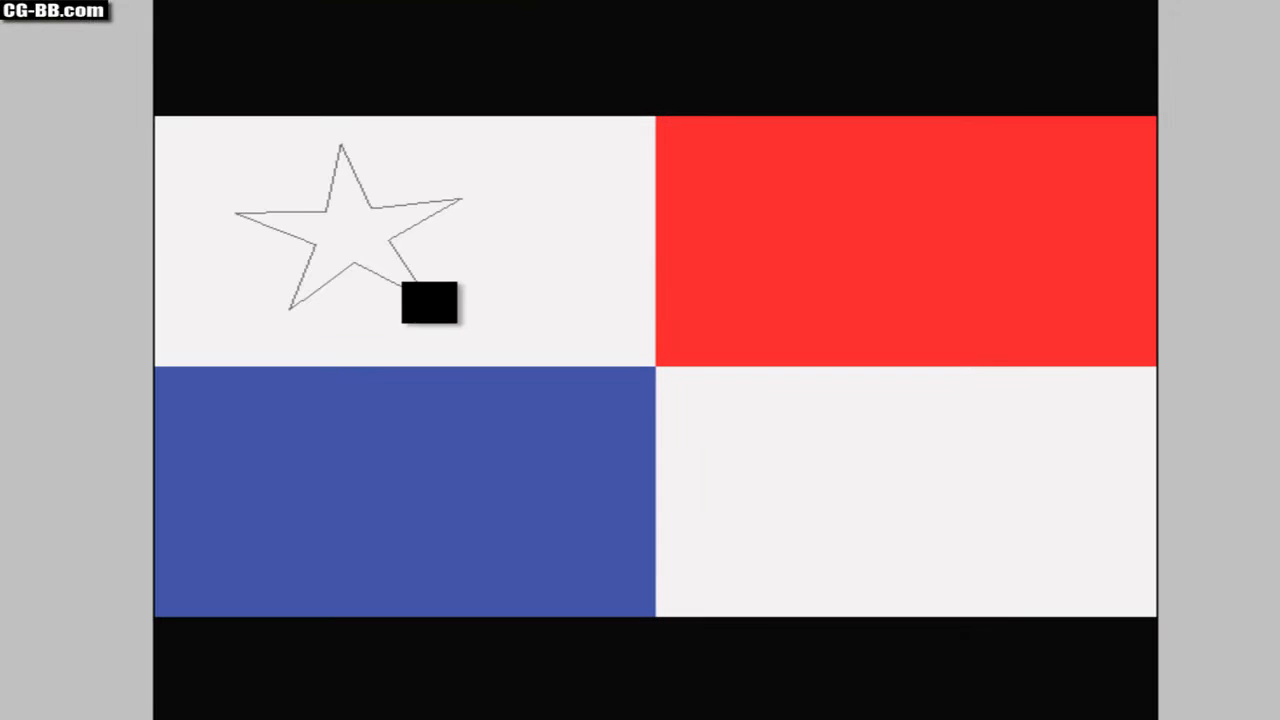
{"action": "left_click", "coordinate": [350, 230]}
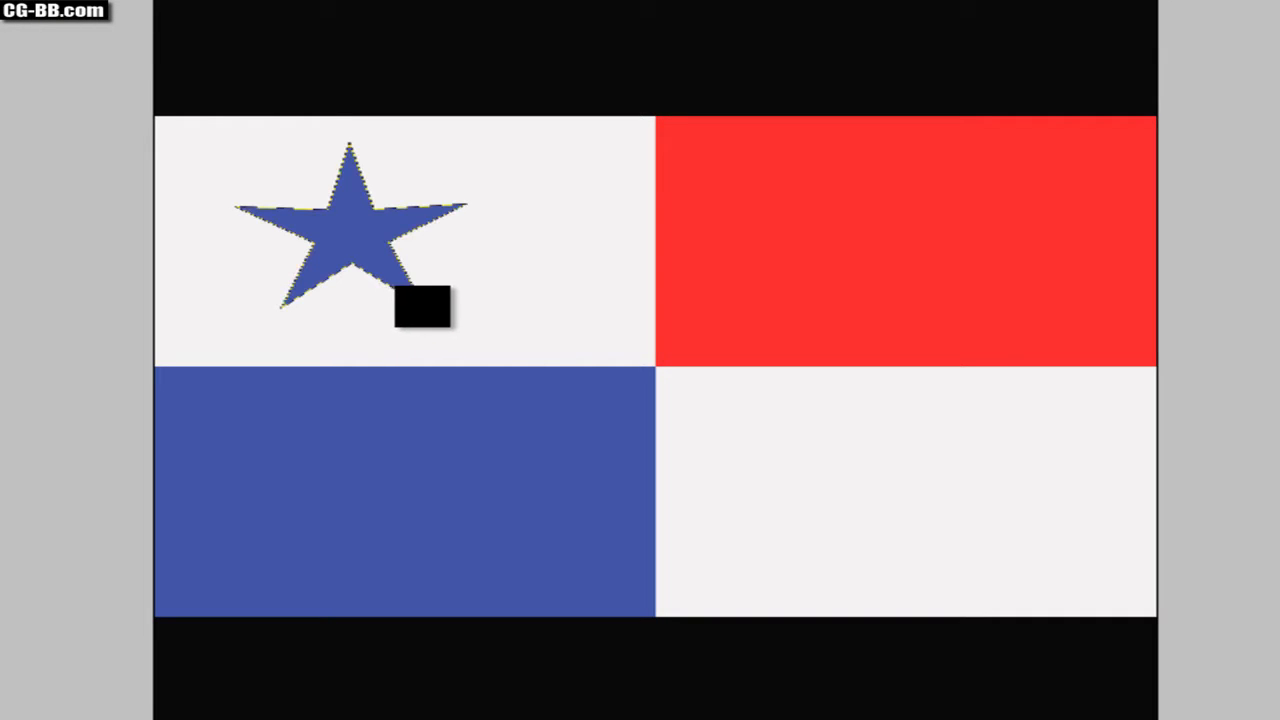
{"action": "left_click_drag", "start_coordinate": [423, 307], "coordinate": [370, 245]}
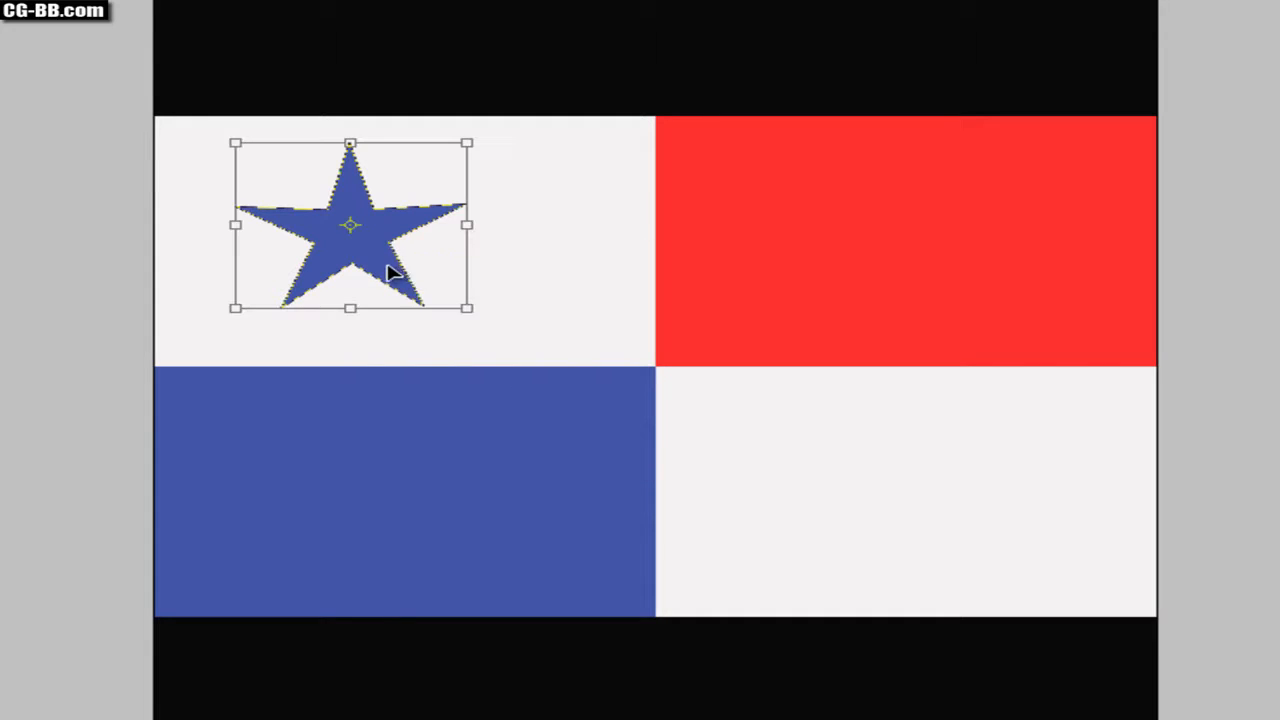
Nudge the blue star toward the quarter's centre and commit the transform
{"action": "left_click_drag", "start_coordinate": [350, 225], "coordinate": [385, 240]}
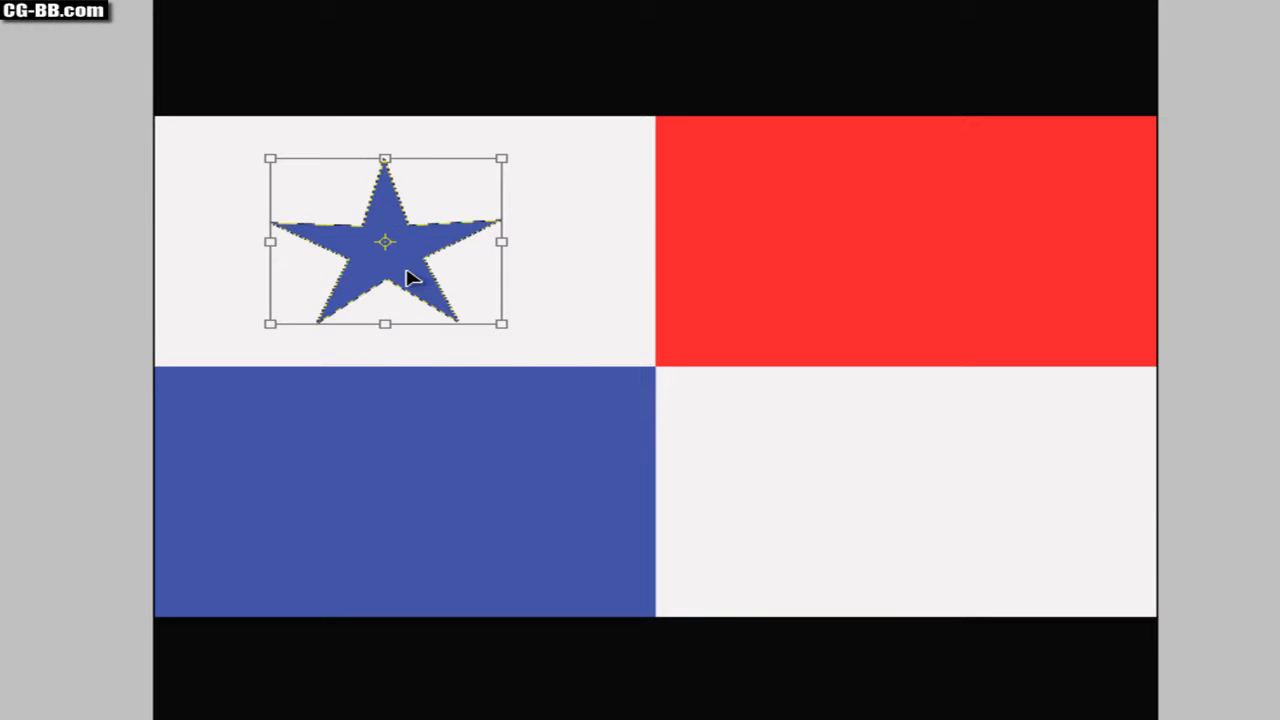
{"action": "right_click", "coordinate": [408, 283]}
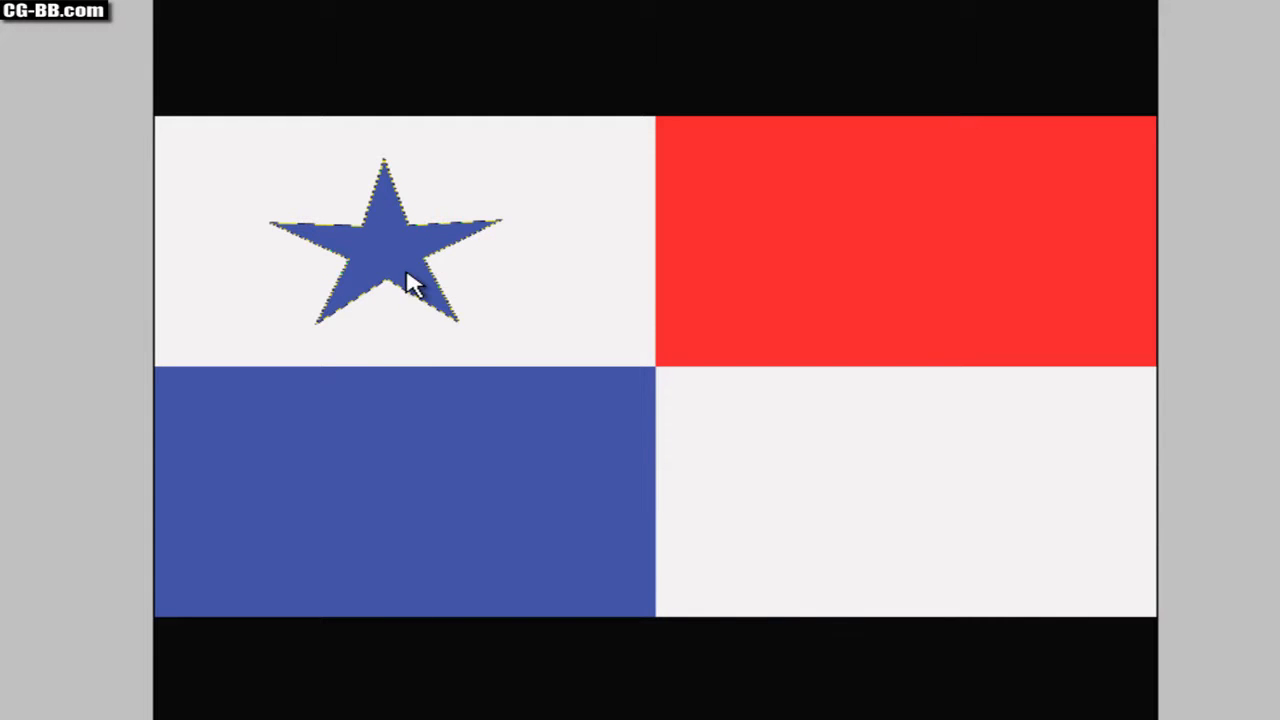
Turn the blue star's outline into a selection via Make Selection
{"action": "right_click", "coordinate": [410, 283]}
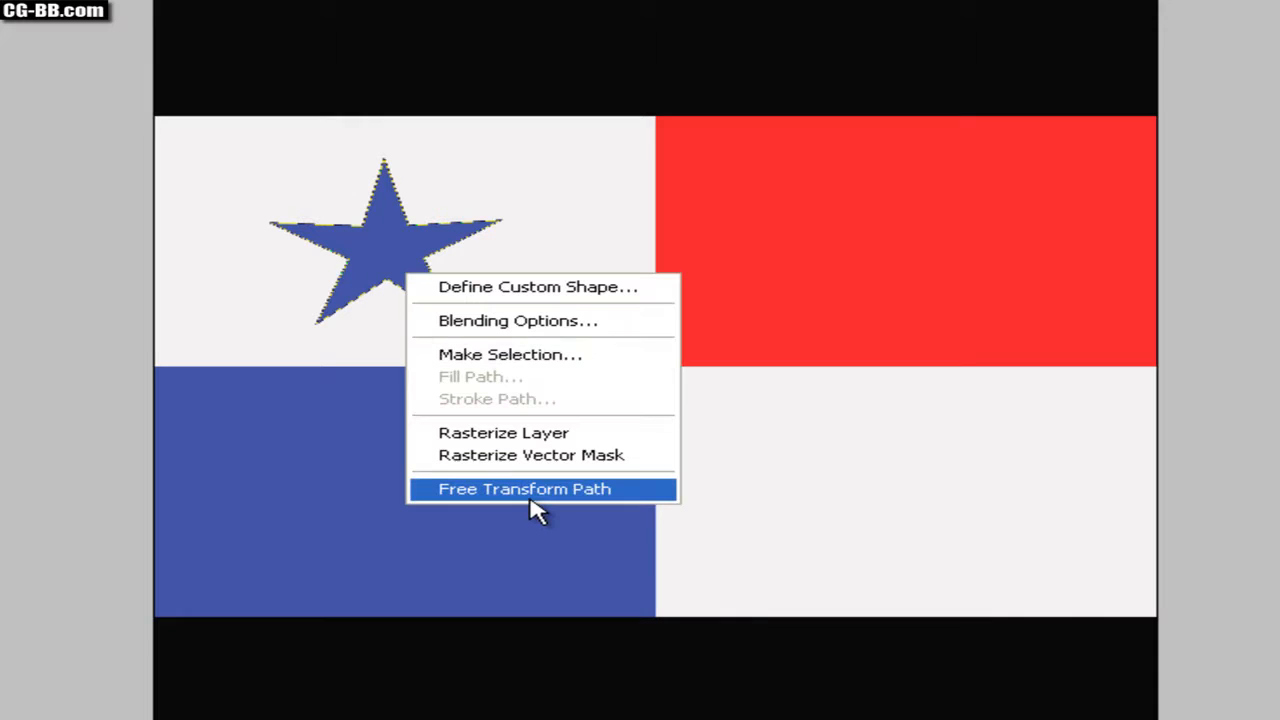
{"action": "mouse_move", "coordinate": [540, 360]}
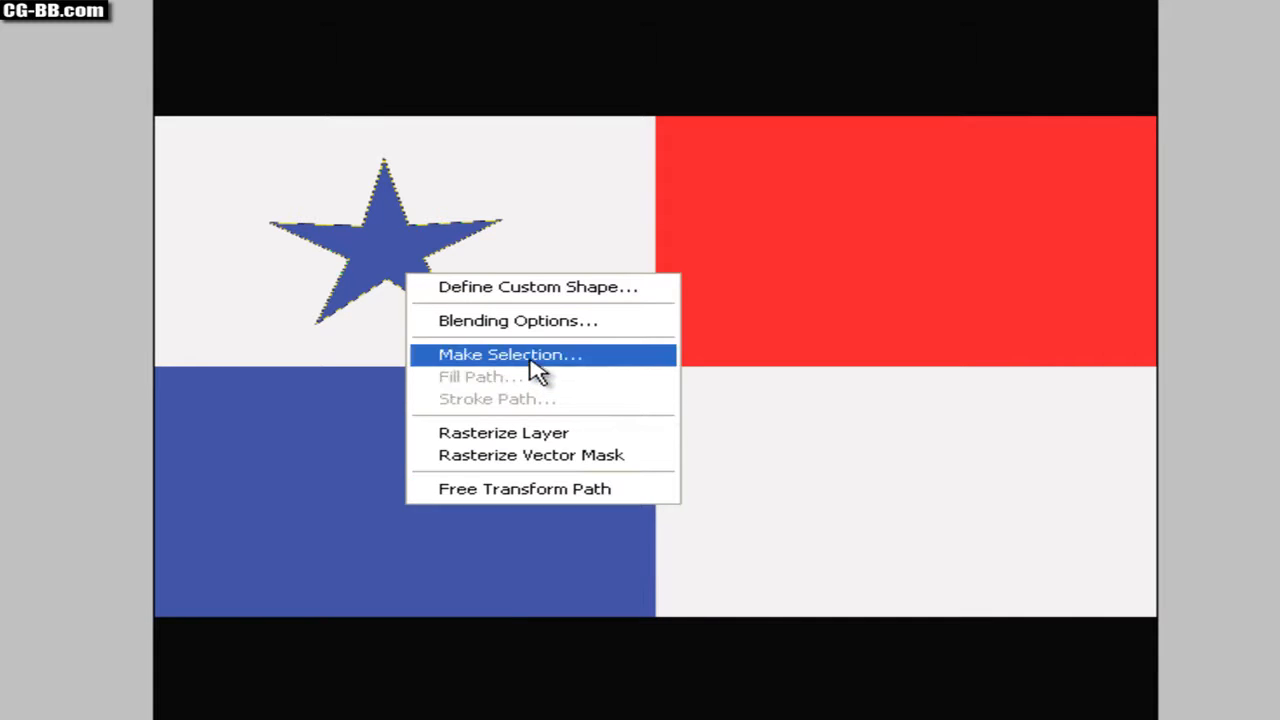
{"action": "left_click", "coordinate": [510, 354]}
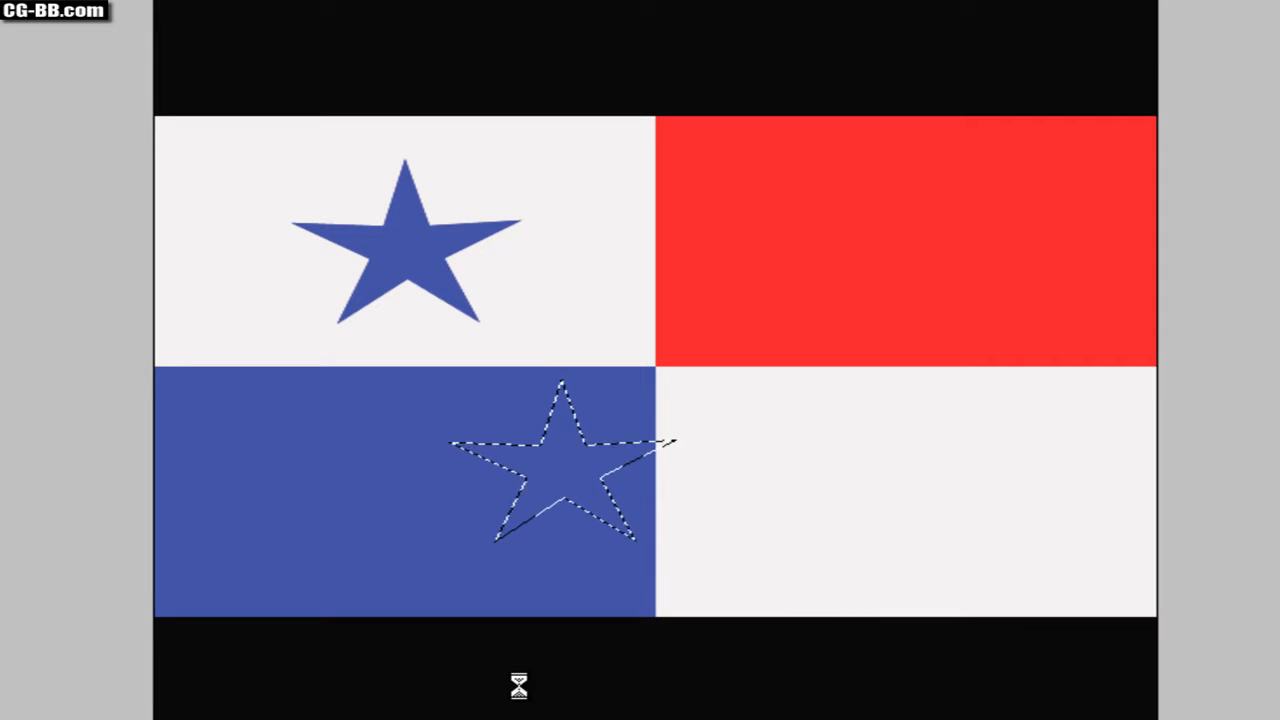
Move the star selection into the lower-right quarter and set the fill colour to red
{"action": "left_click_drag", "start_coordinate": [560, 465], "coordinate": [685, 465]}
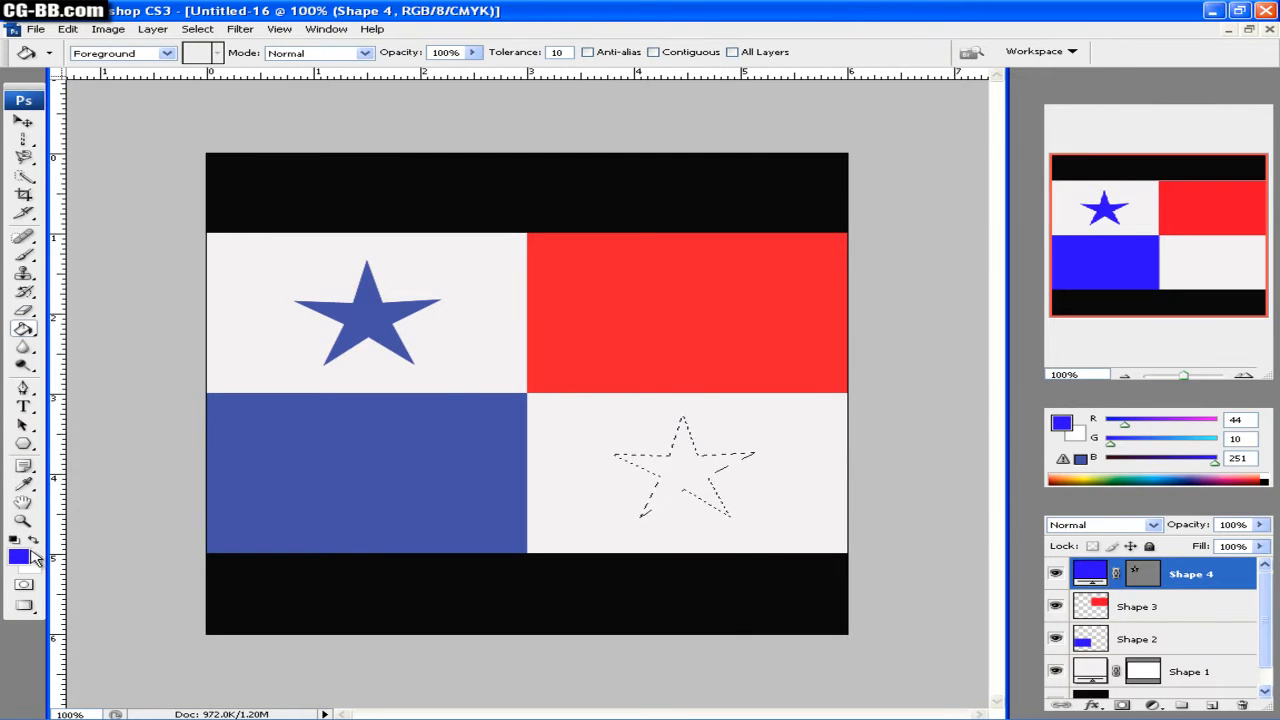
{"action": "left_click", "coordinate": [18, 557]}
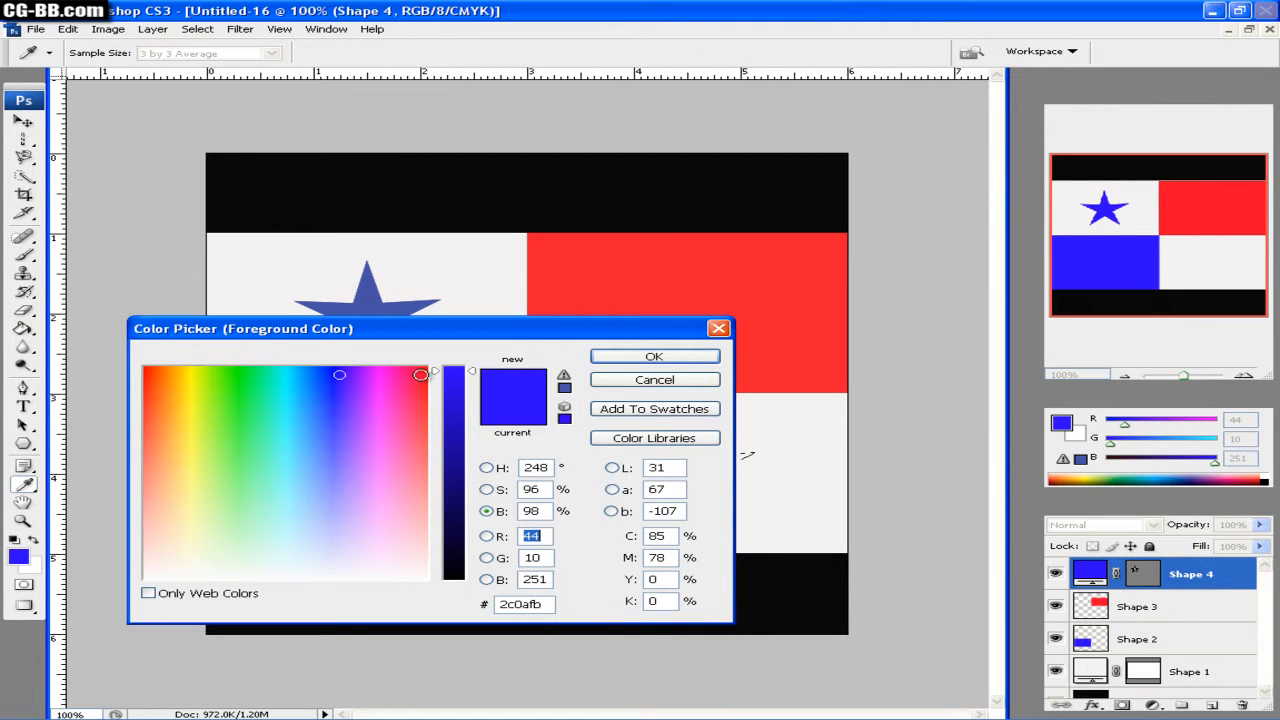
{"action": "left_click", "coordinate": [654, 356]}
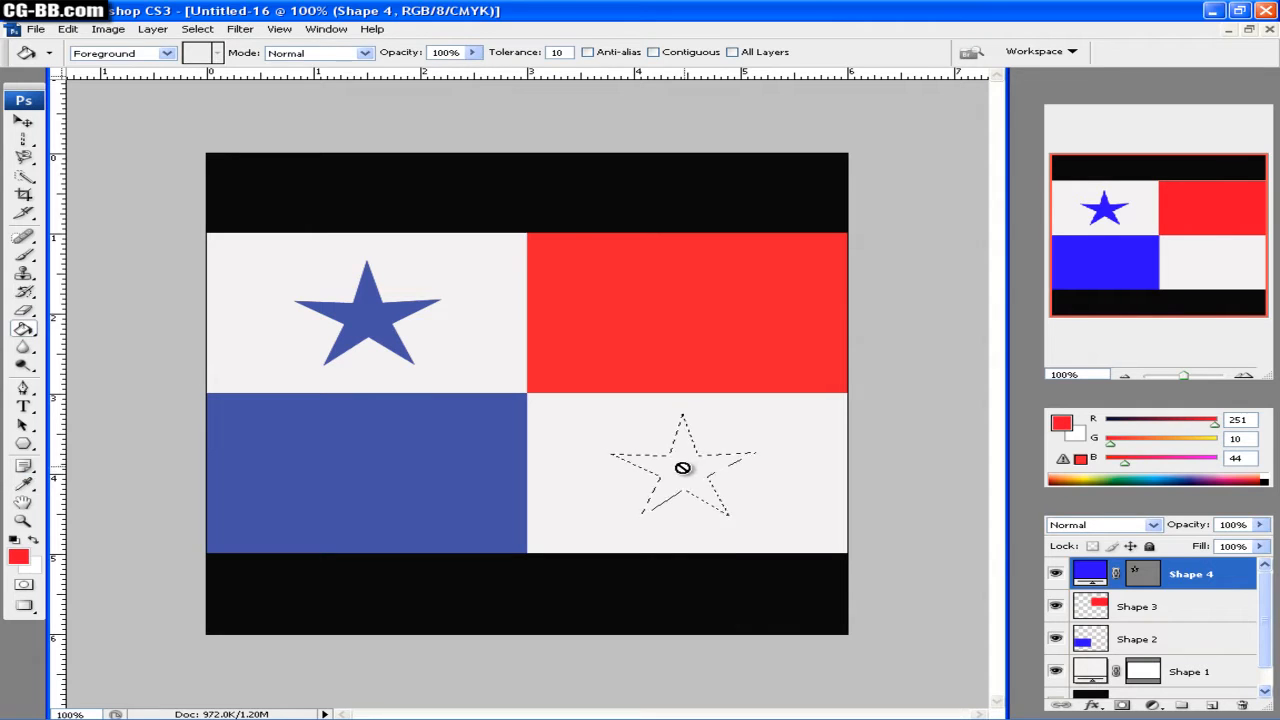